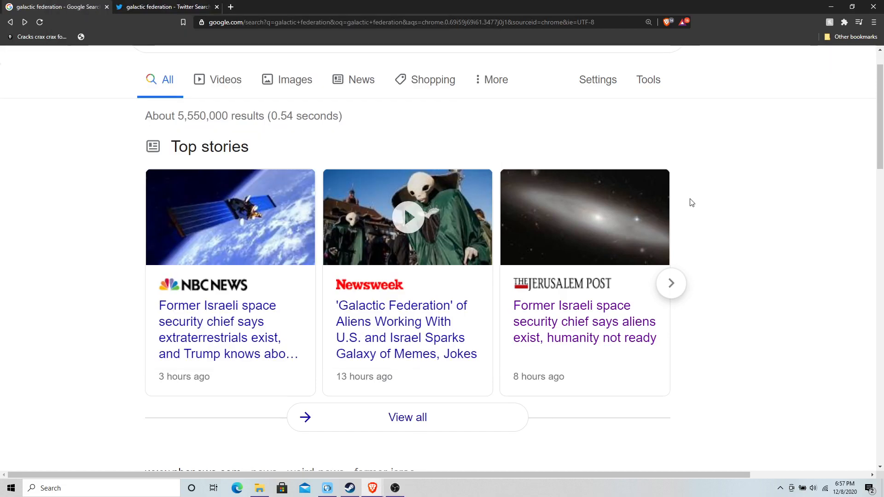
mouse_move(354, 324)
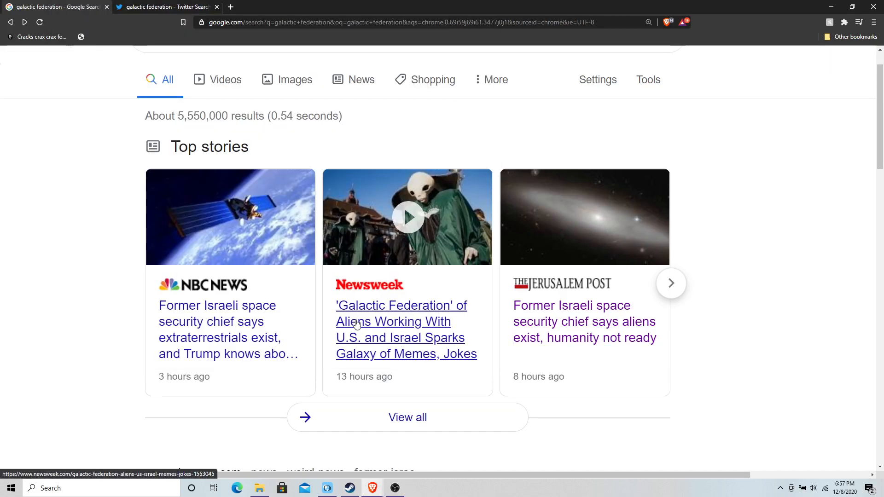
mouse_move(378, 330)
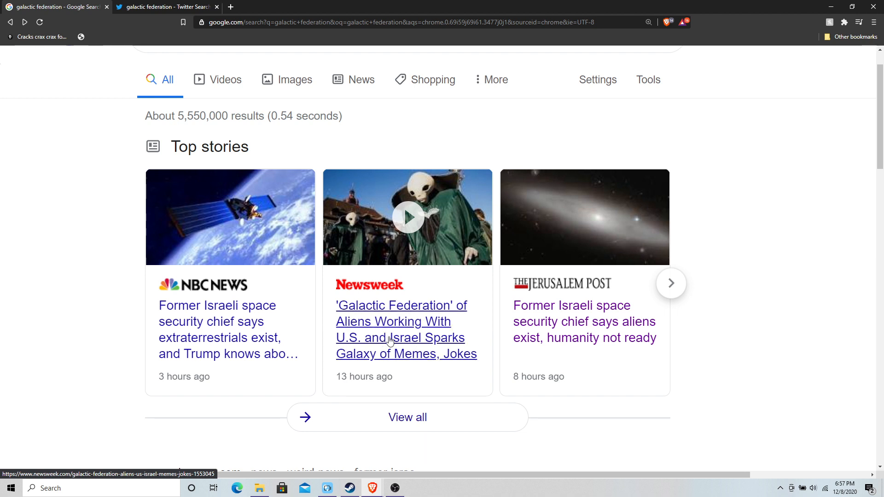
mouse_move(171, 310)
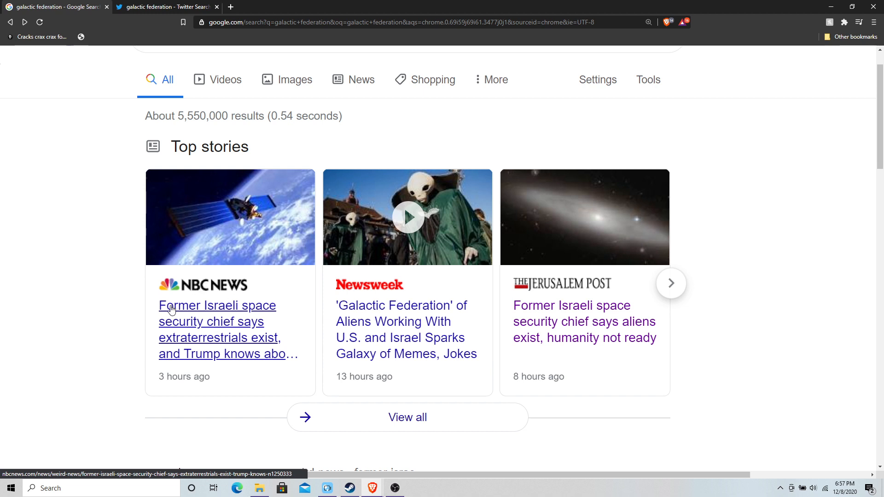
mouse_move(181, 356)
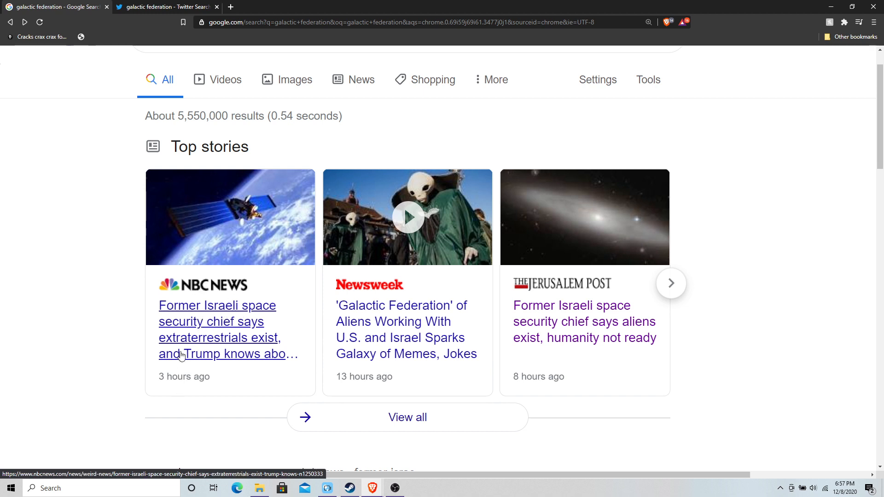
mouse_move(496, 321)
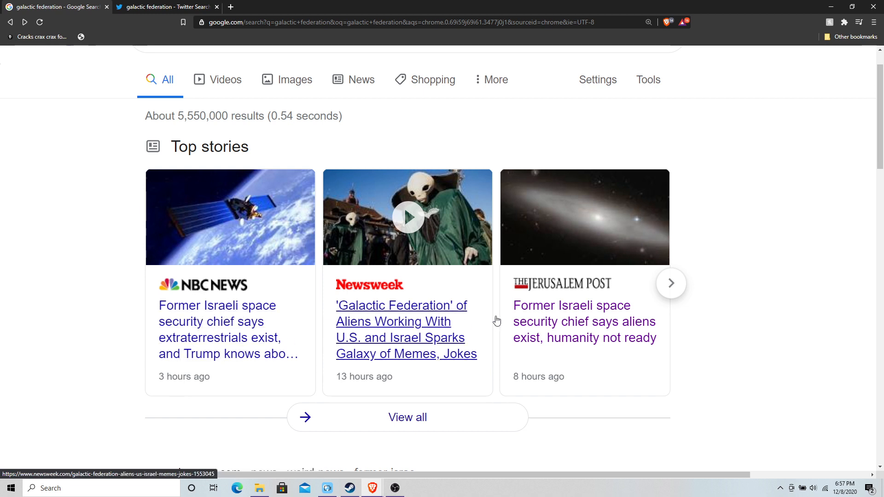
Page the Top stories carousel to the New York Post, The Hill and Fox 13 articles.
left_click(671, 283)
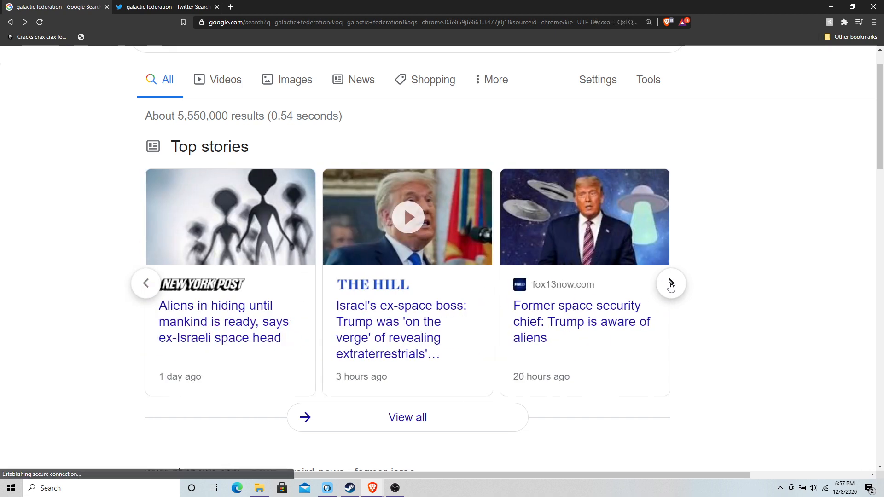
mouse_move(507, 312)
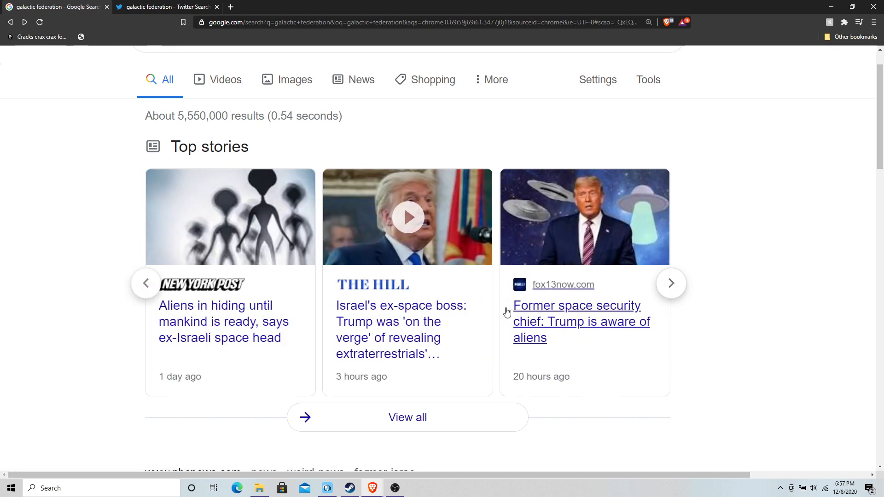
mouse_move(555, 314)
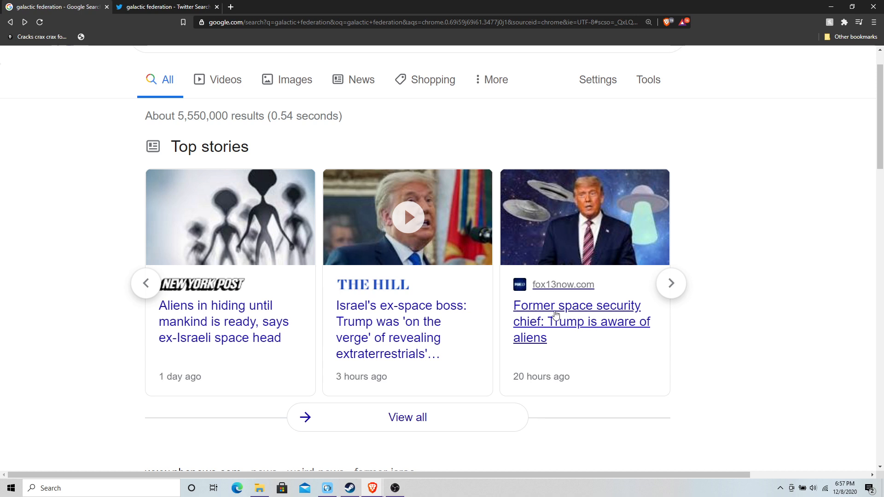
mouse_move(298, 392)
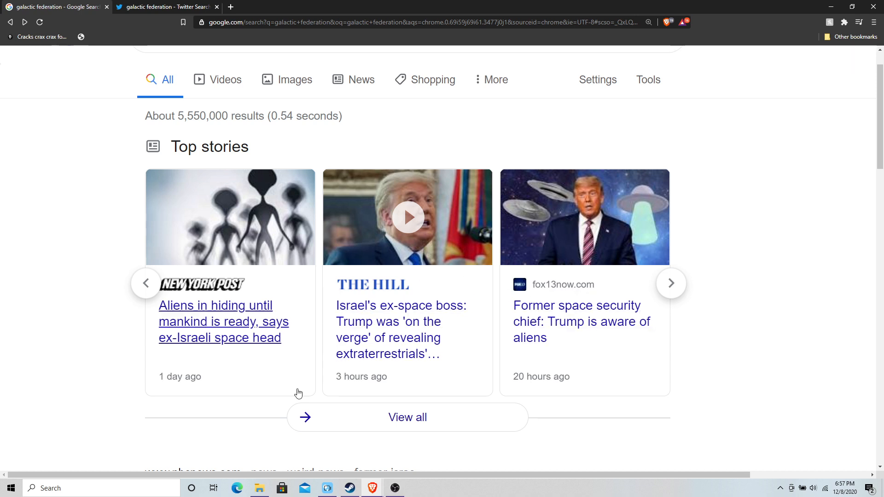
mouse_move(387, 273)
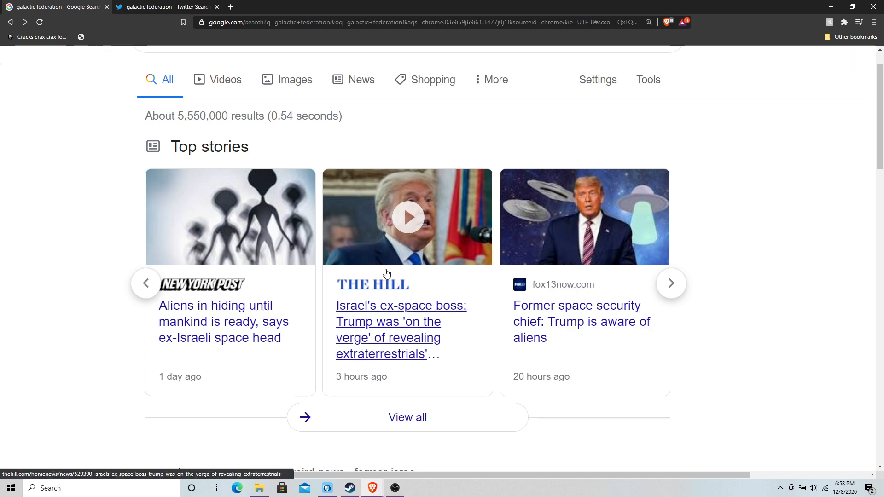
Browse the Twitter 'galactic federation' results, scroll back to the top, and choose Latest.
left_click(166, 7)
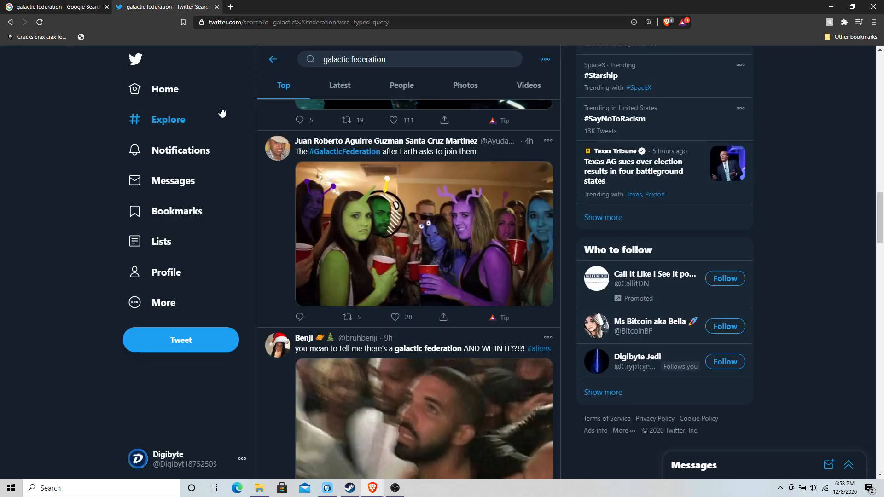
left_click(422, 234)
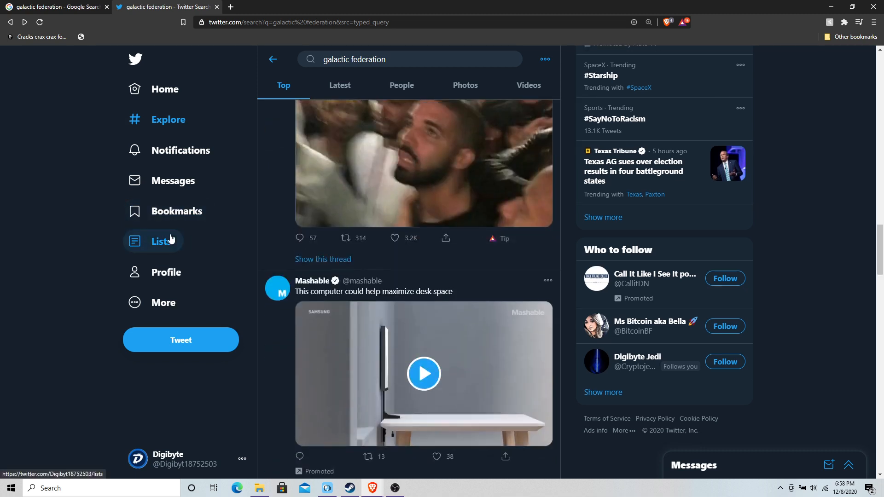
scroll("up", 3)
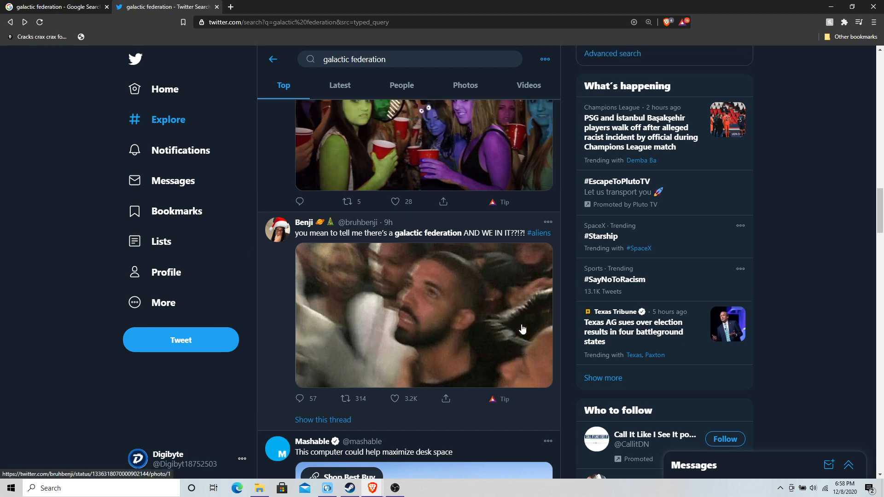
scroll("up", 3)
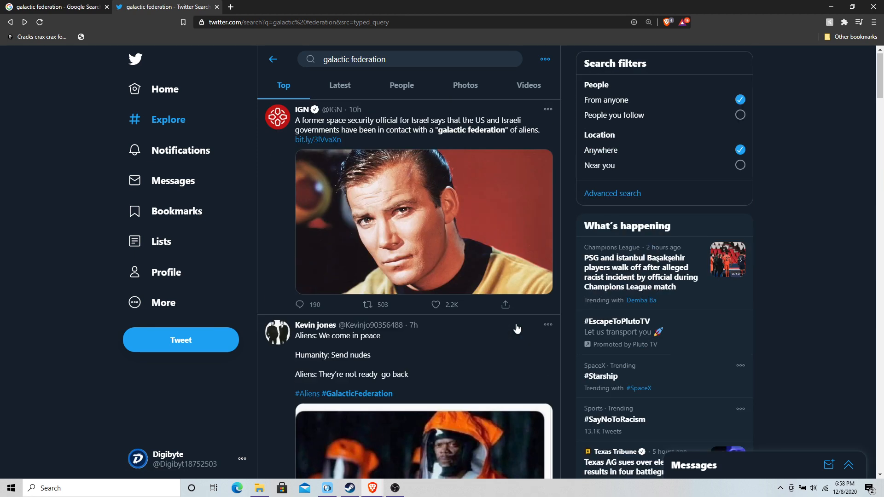
left_click(340, 85)
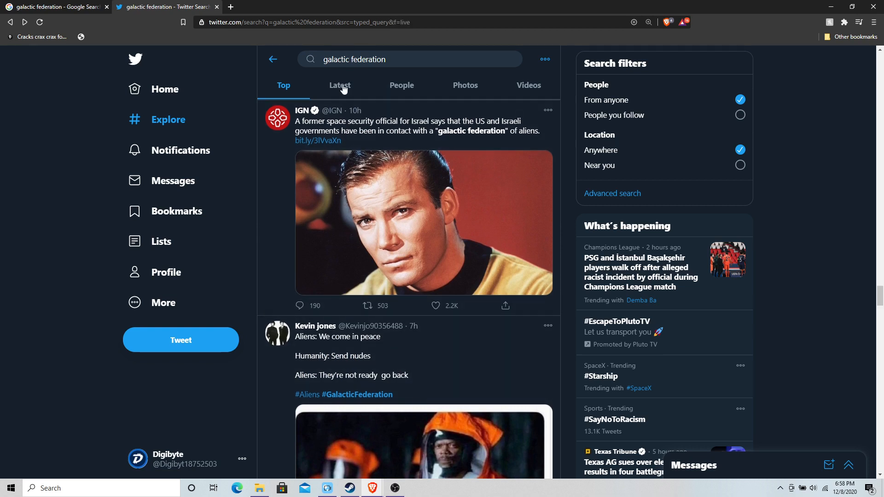
Back in Google, page the Top stories carousel to the SyFy Wire, Deseret News and IGN cards.
left_click(54, 7)
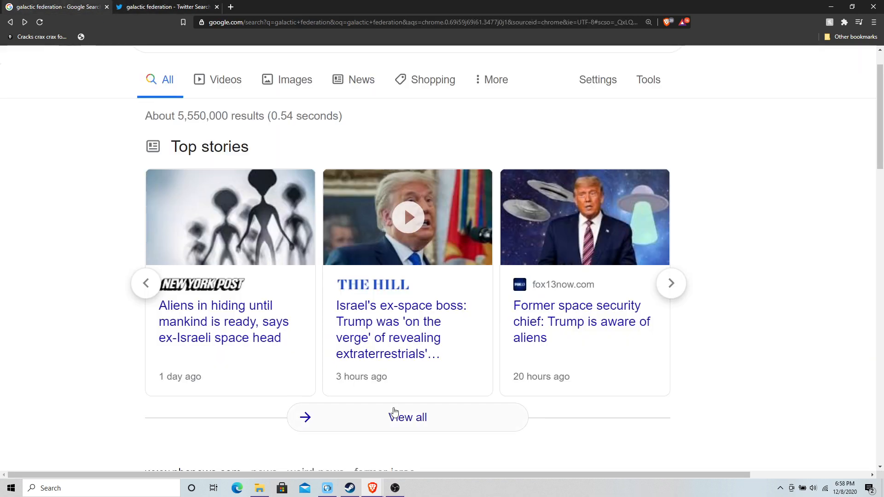
left_click(394, 488)
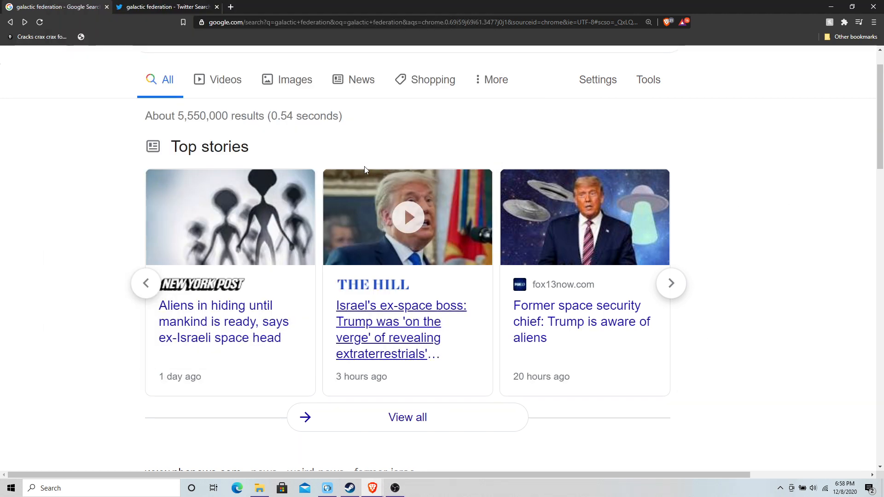
mouse_move(115, 298)
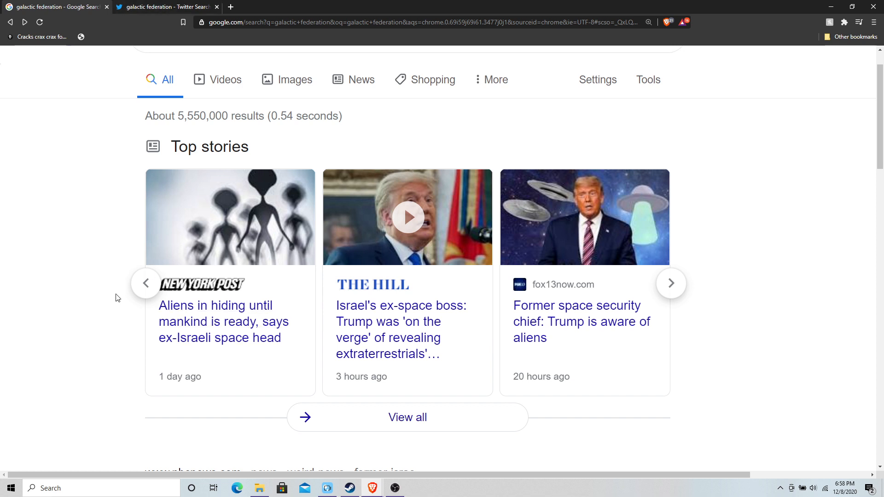
mouse_move(125, 313)
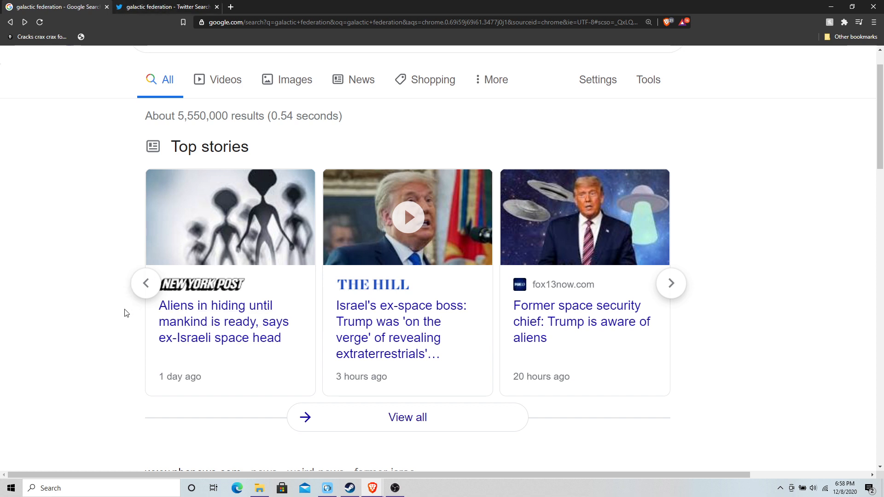
mouse_move(119, 304)
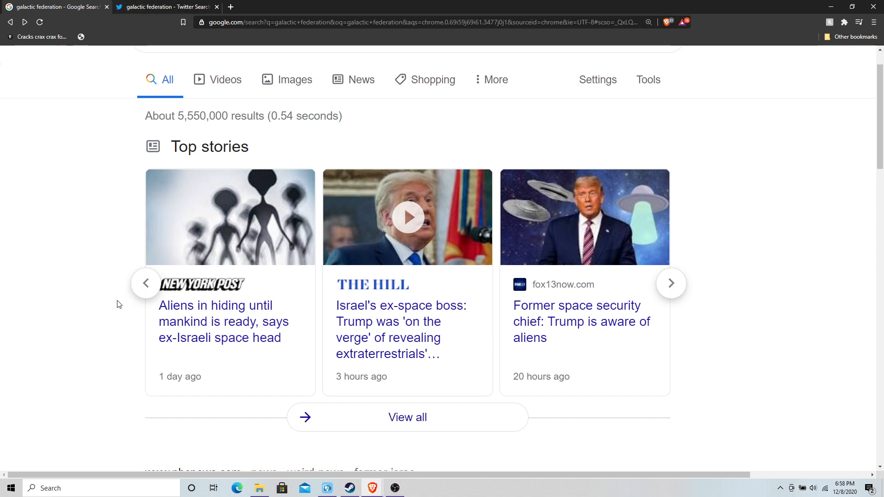
left_click(671, 283)
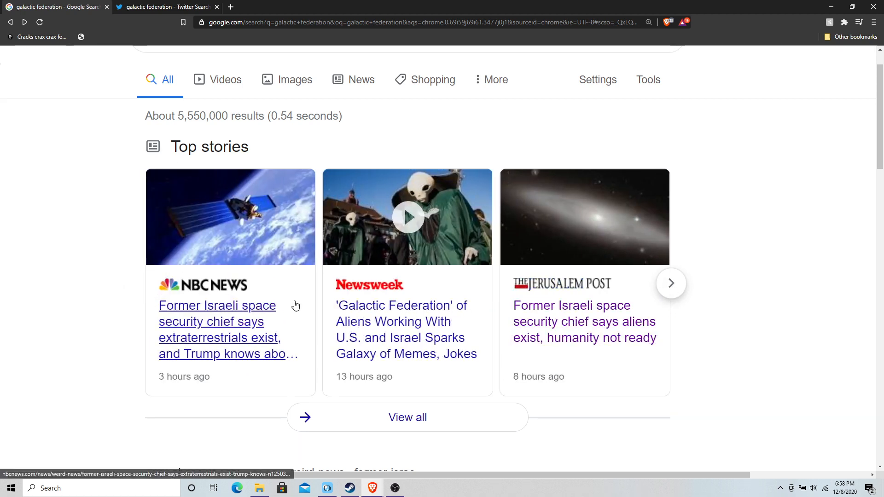
mouse_move(670, 287)
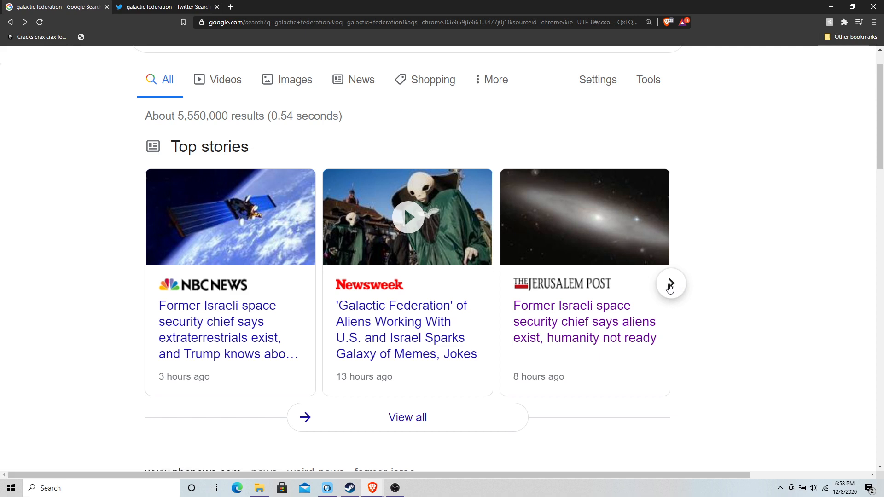
left_click(670, 283)
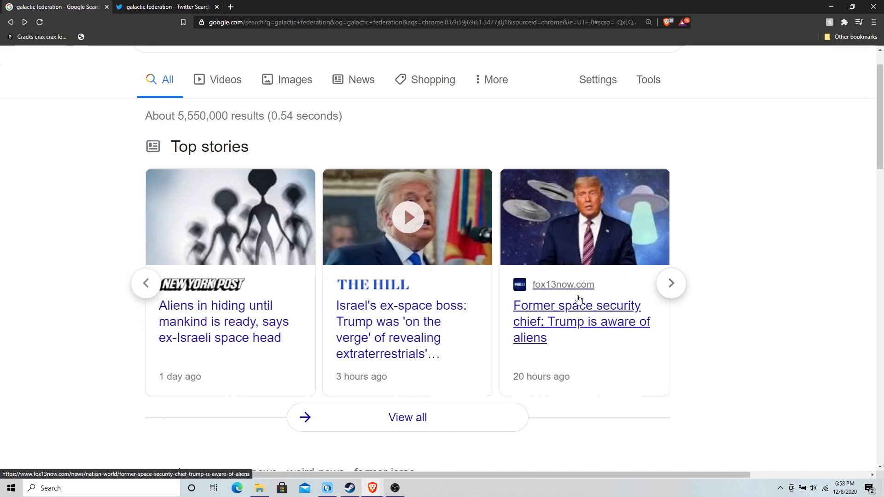
left_click(671, 283)
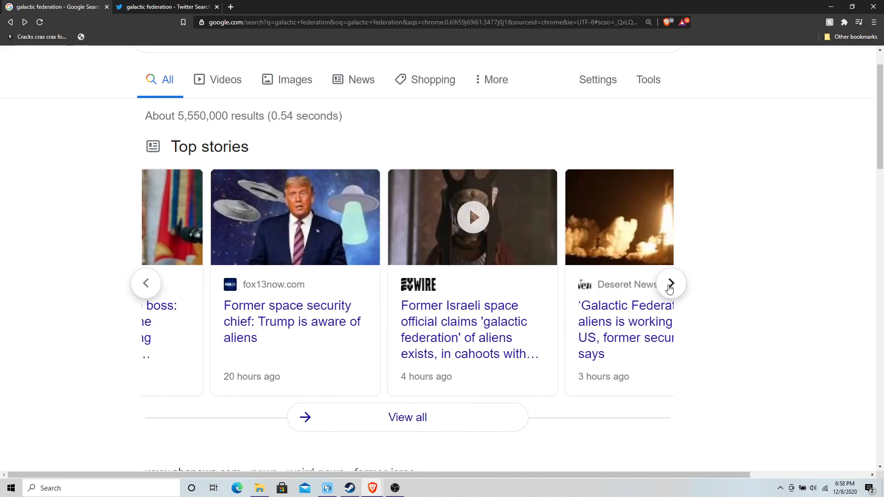
left_click(670, 283)
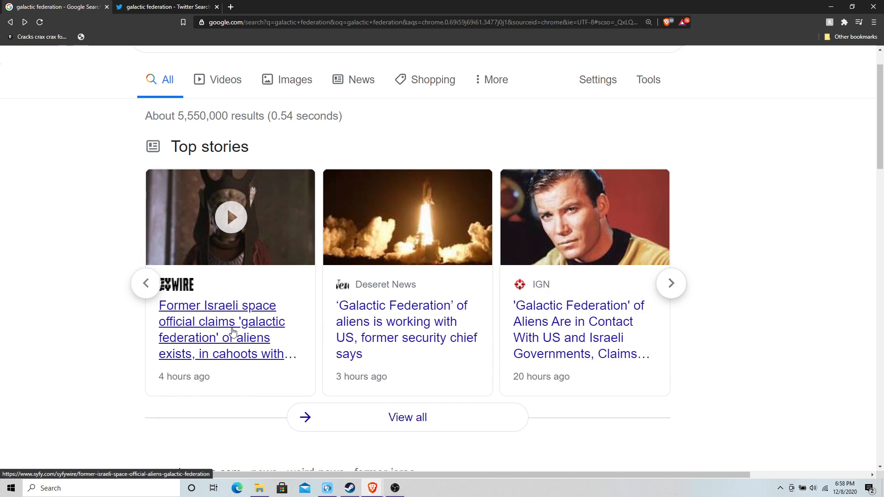
Open the SyFy Wire galactic federation article, then read its mystery monolith No. 3 article in a new tab.
left_click(222, 329)
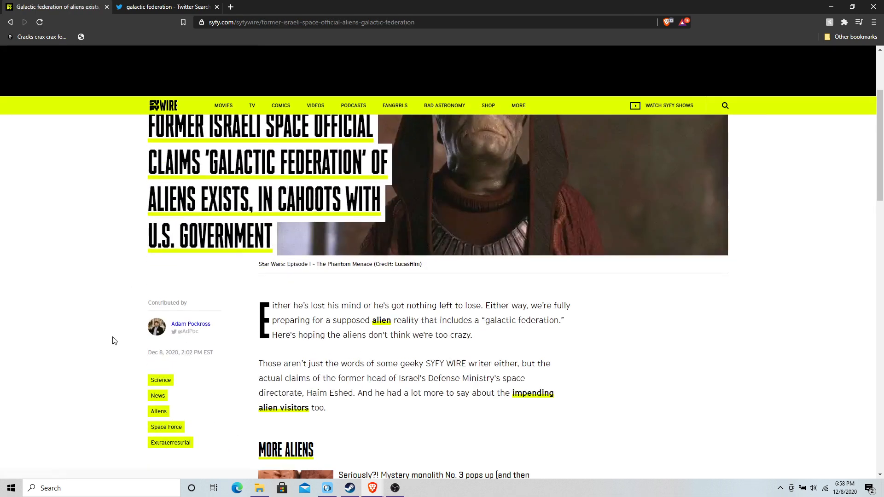
scroll("down", 3)
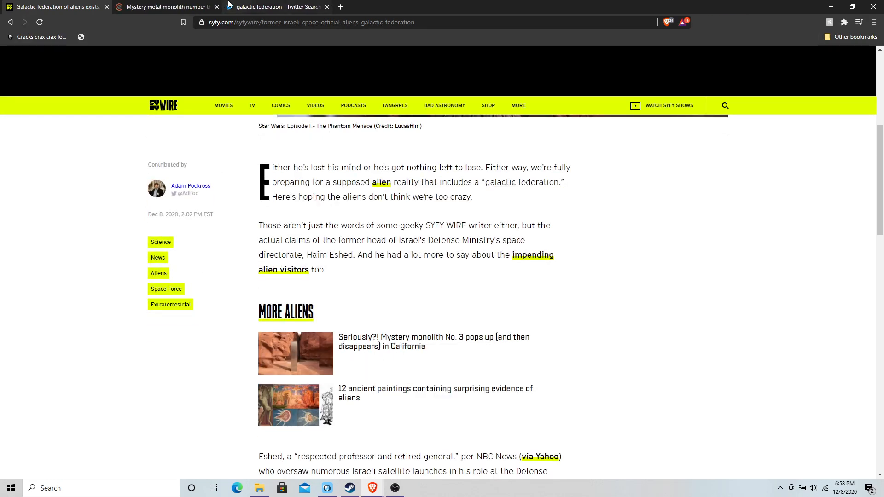
left_click(434, 341)
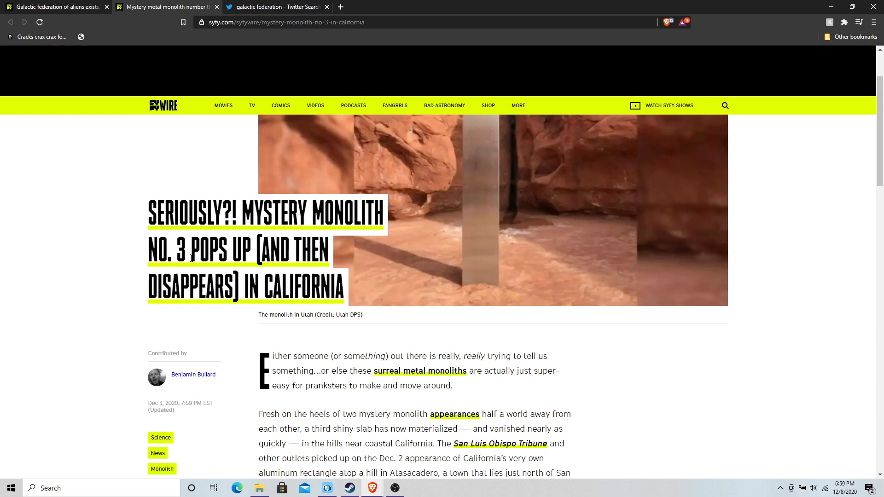
scroll("up", 3)
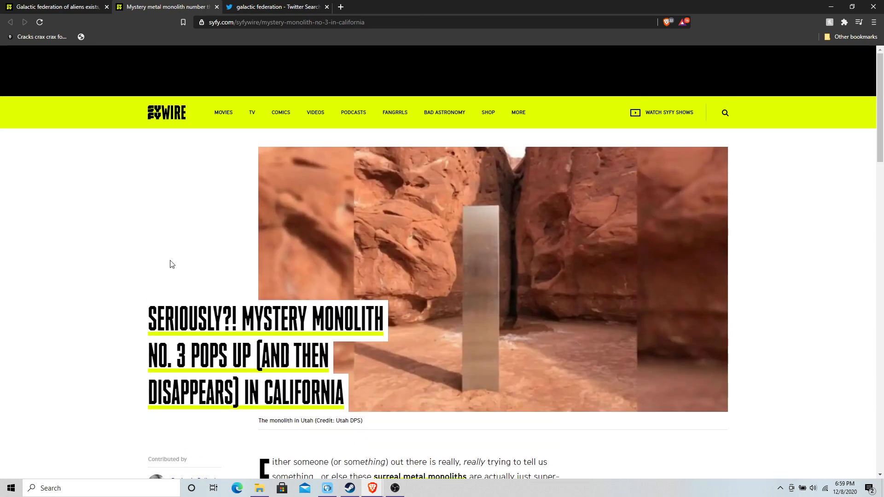
scroll("down", 3)
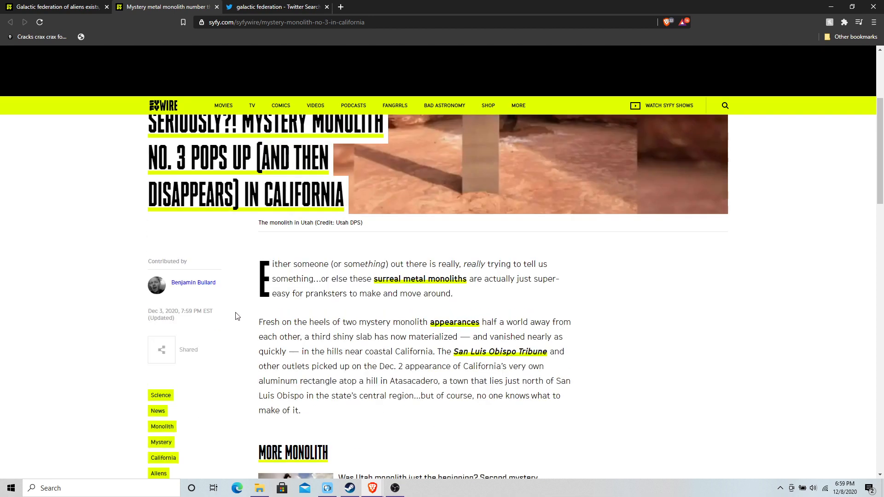
scroll("down", 3)
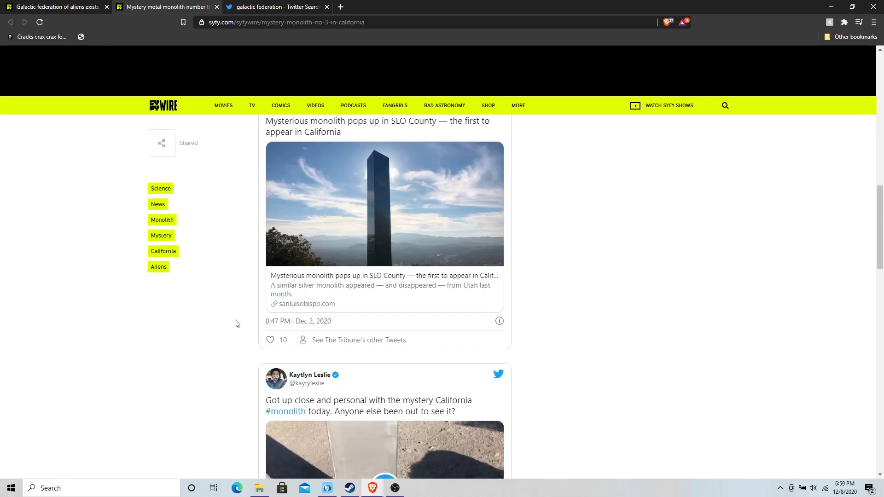
scroll("up", 3)
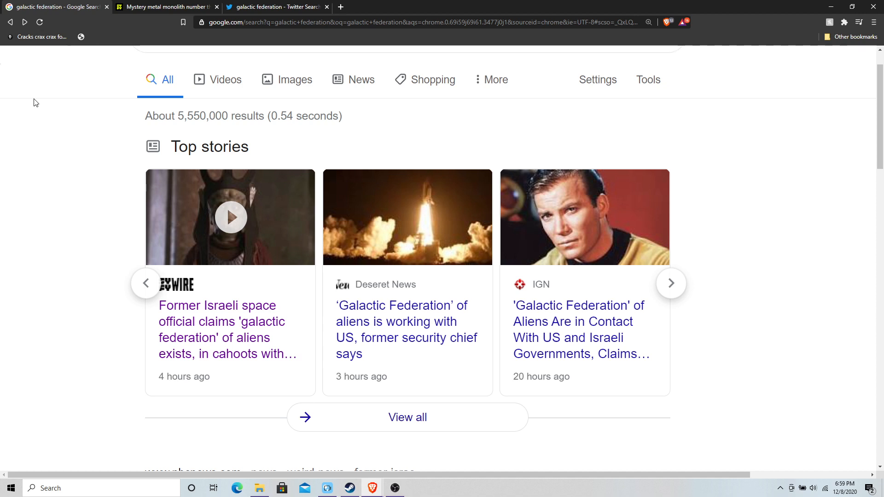
mouse_move(389, 203)
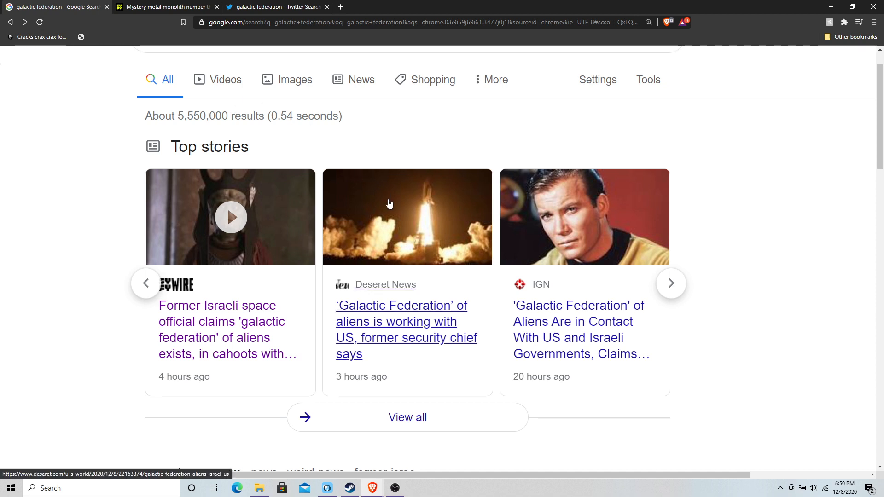
Open IGN's 'Galactic Federation' story card and scroll down to the sci-fi movies gallery.
left_click(580, 330)
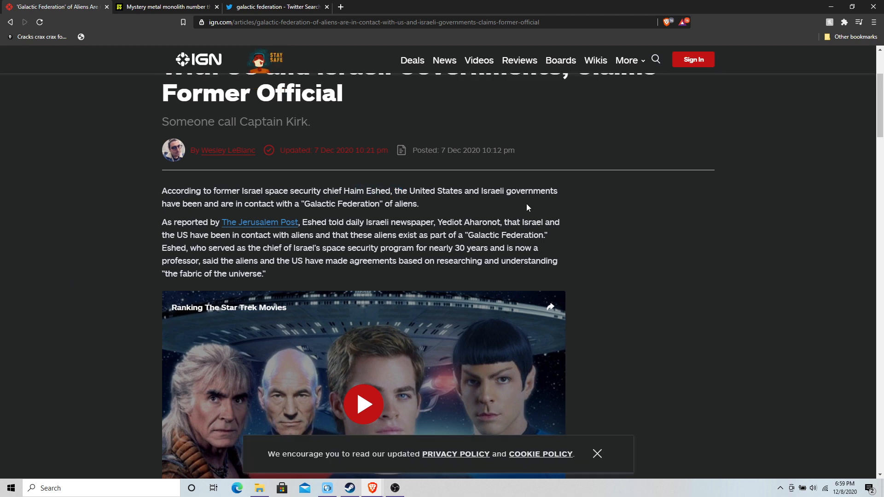
mouse_move(276, 220)
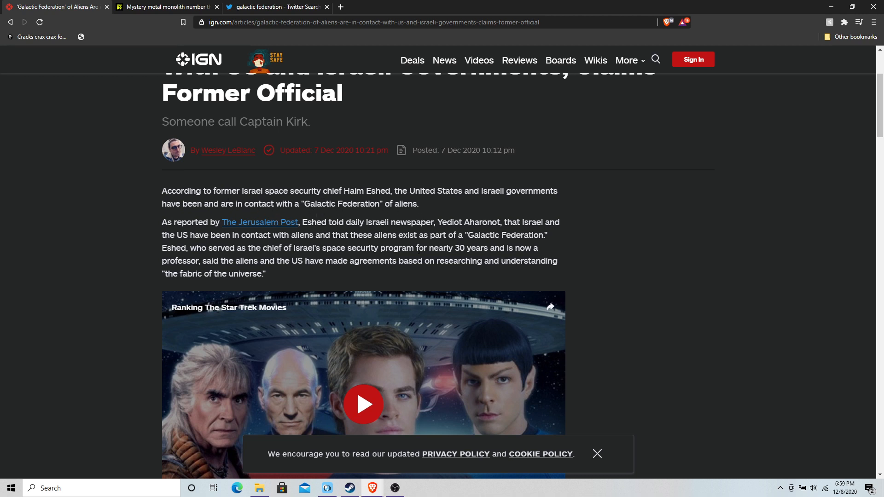
scroll("down", 3)
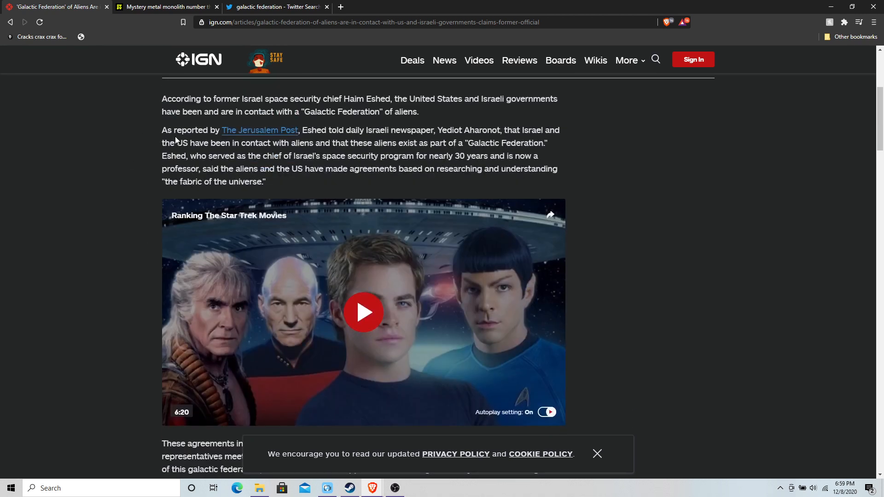
mouse_move(351, 141)
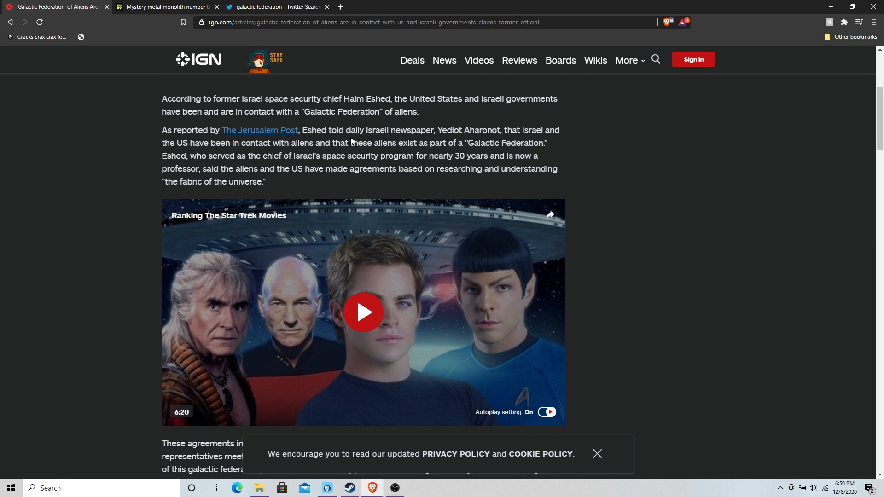
scroll("down", 3)
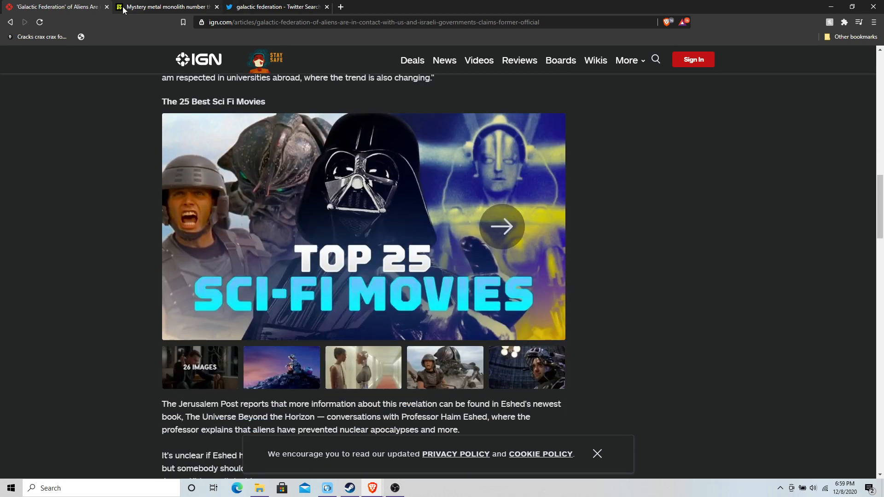
Switch to the Twitter Latest 'galactic federation' results and scroll down through the tweets.
left_click(275, 7)
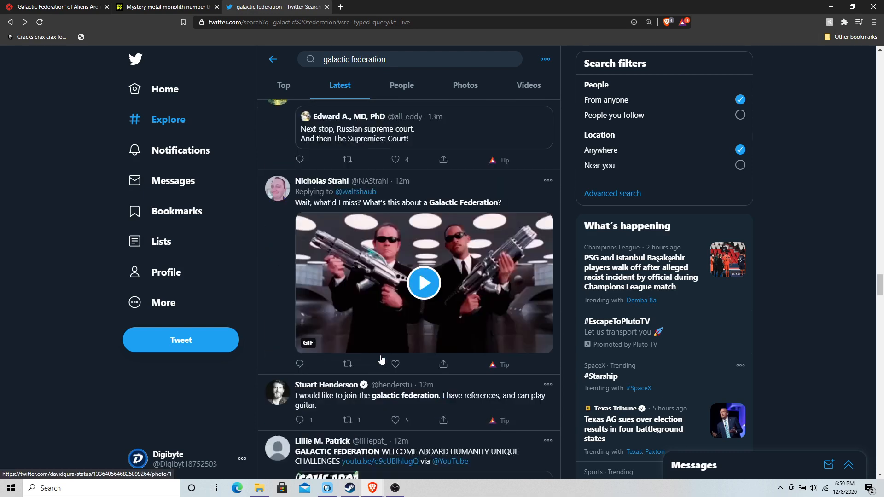
scroll("down", 3)
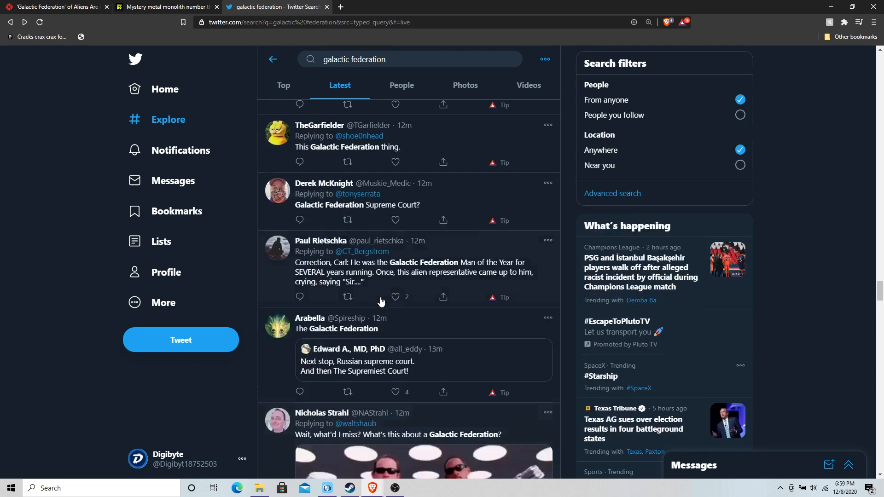
scroll("down", 3)
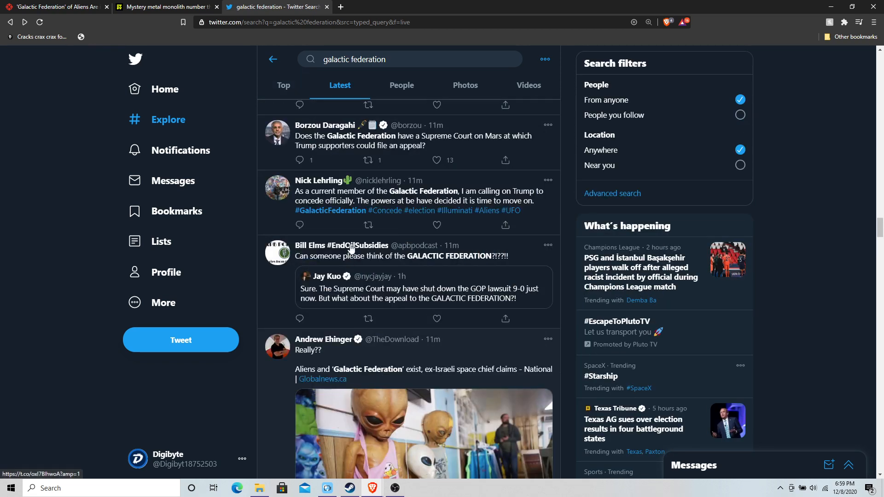
scroll("down", 3)
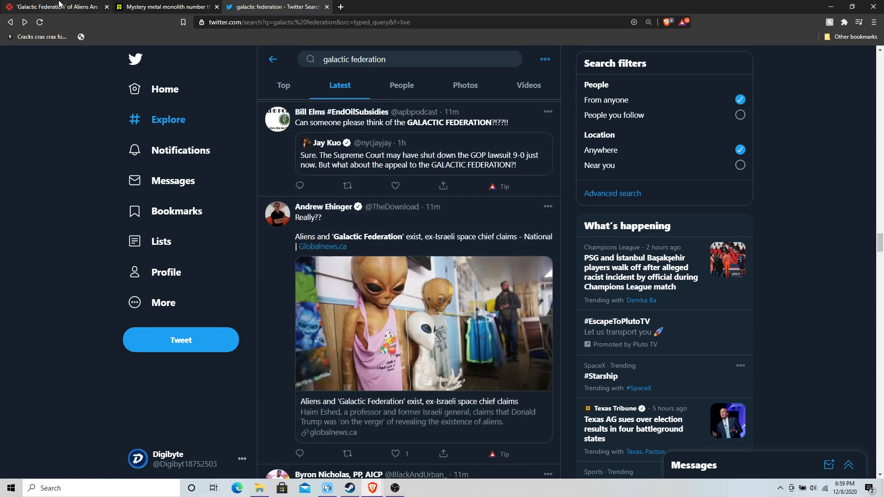
left_click(394, 488)
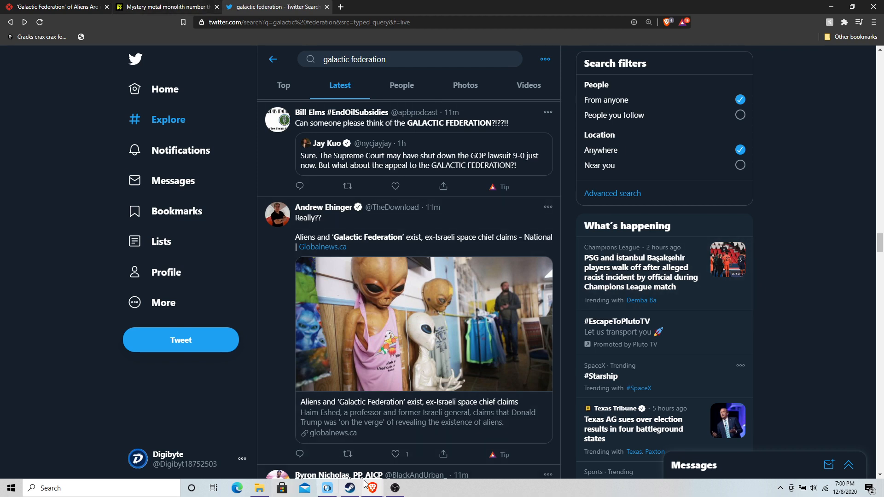
mouse_move(371, 487)
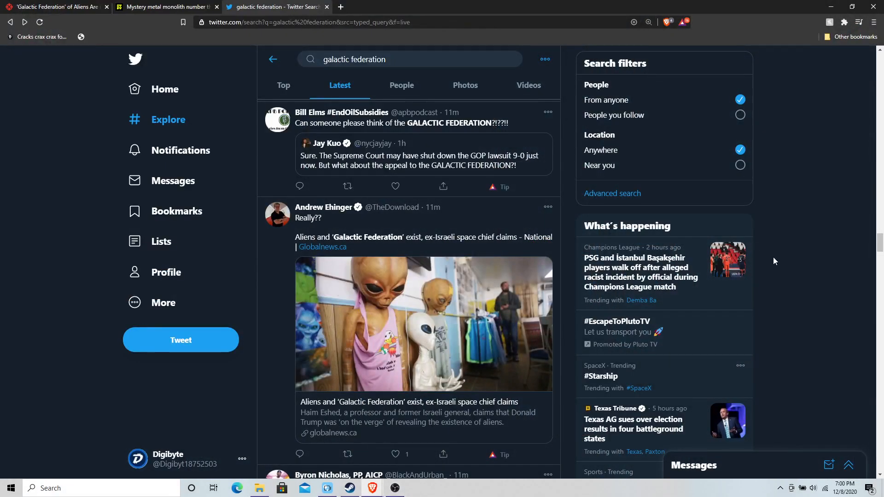
scroll("down", 3)
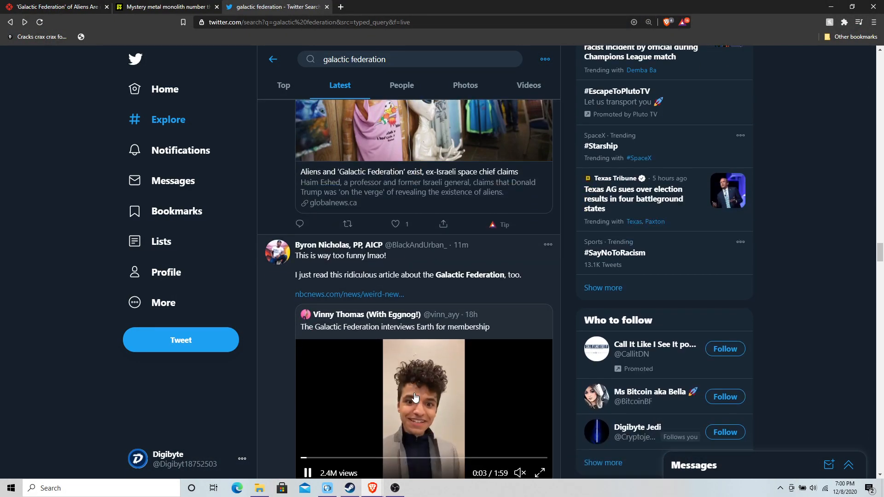
scroll("down", 3)
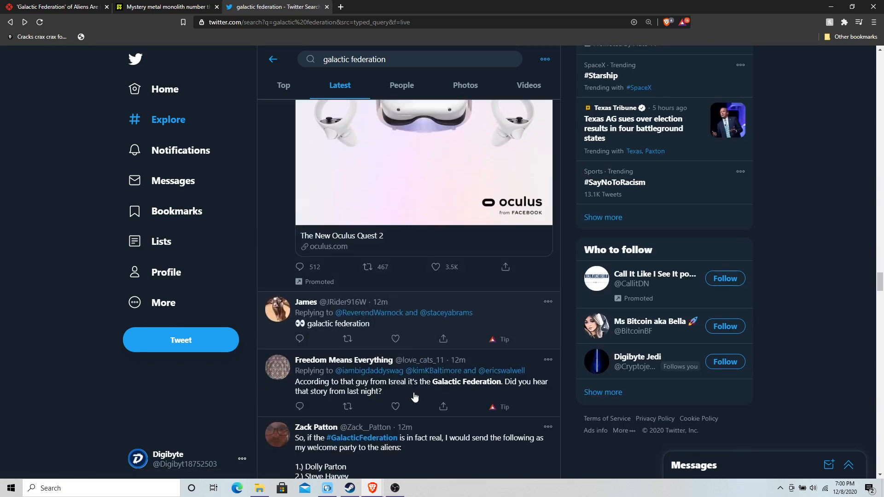
left_click(394, 488)
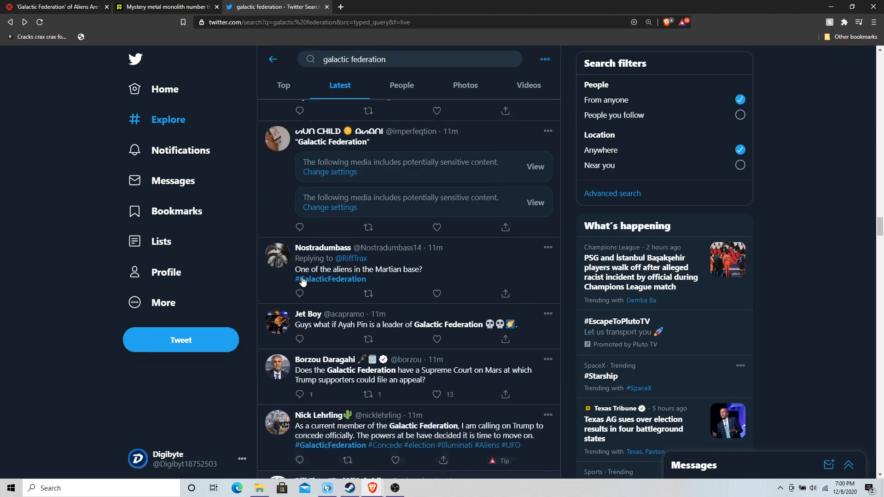
Keep scrolling the Latest tweets down to posts about UFO sightings and the Supreme Court ruling.
scroll("down", 3)
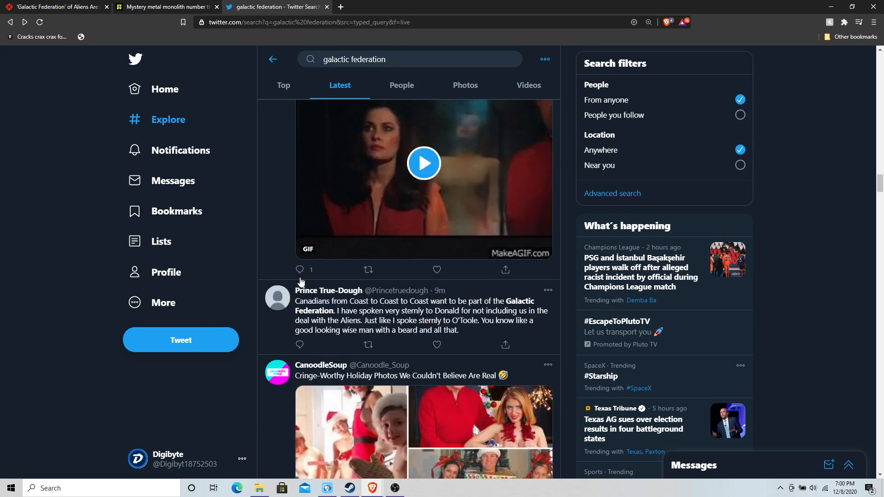
scroll("down", 3)
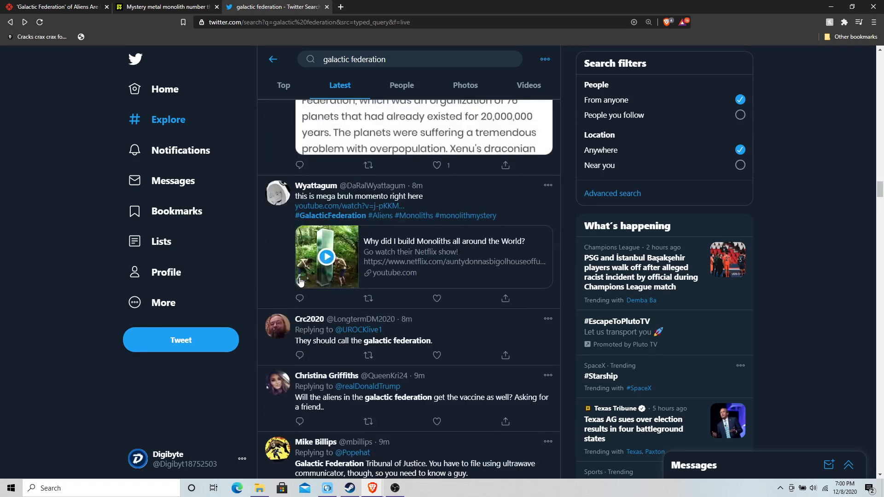
scroll("up", 3)
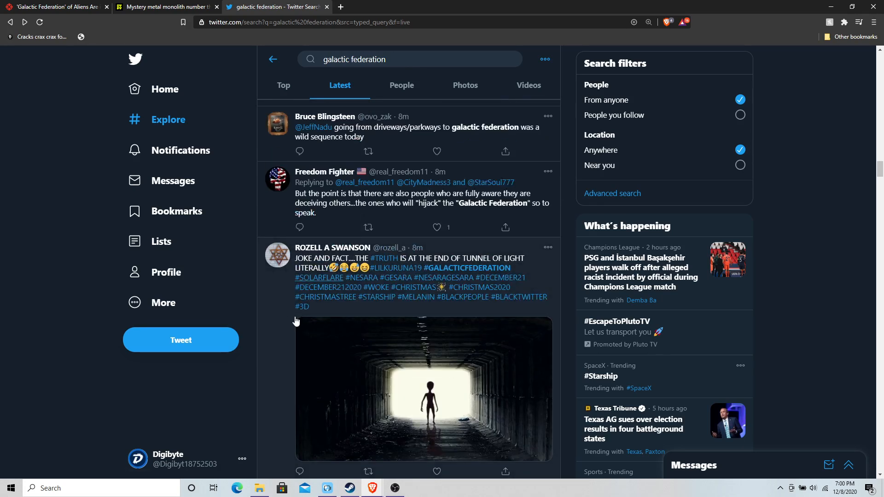
scroll("down", 3)
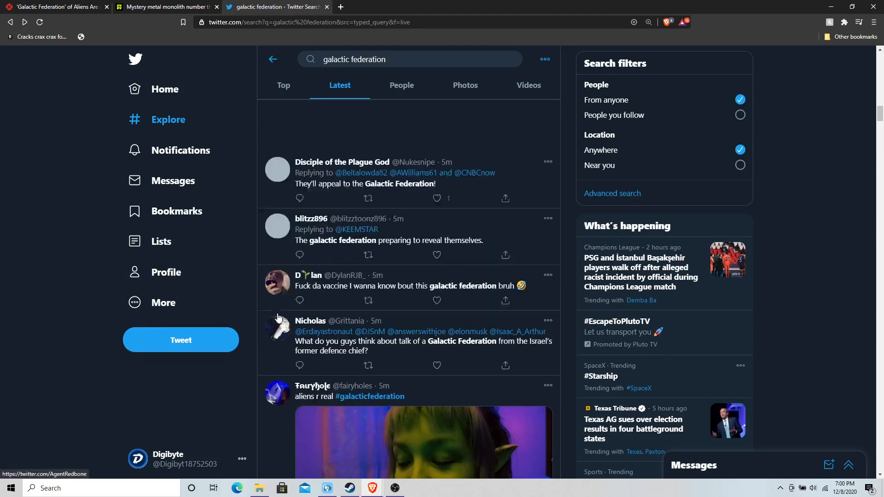
scroll("down", 3)
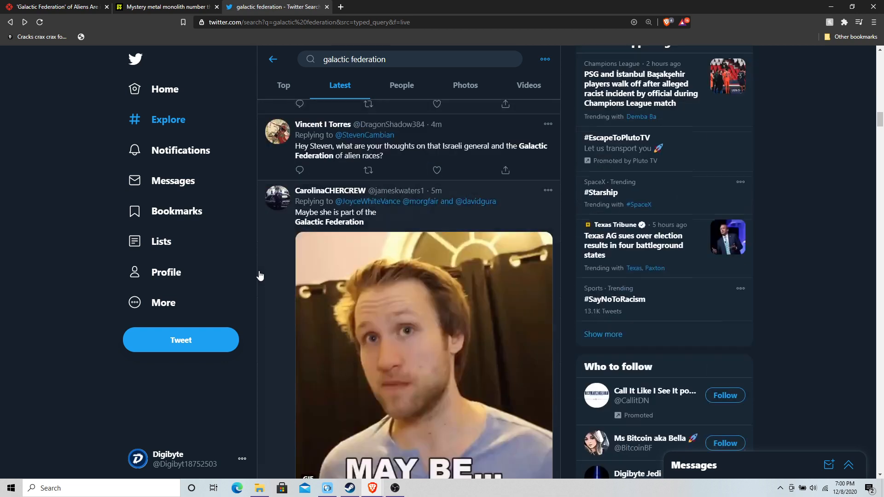
scroll("up", 3)
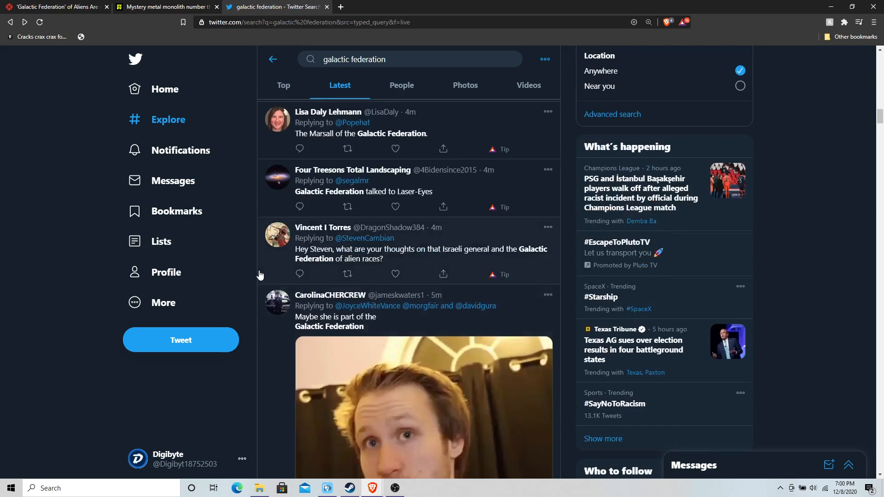
scroll("down", 3)
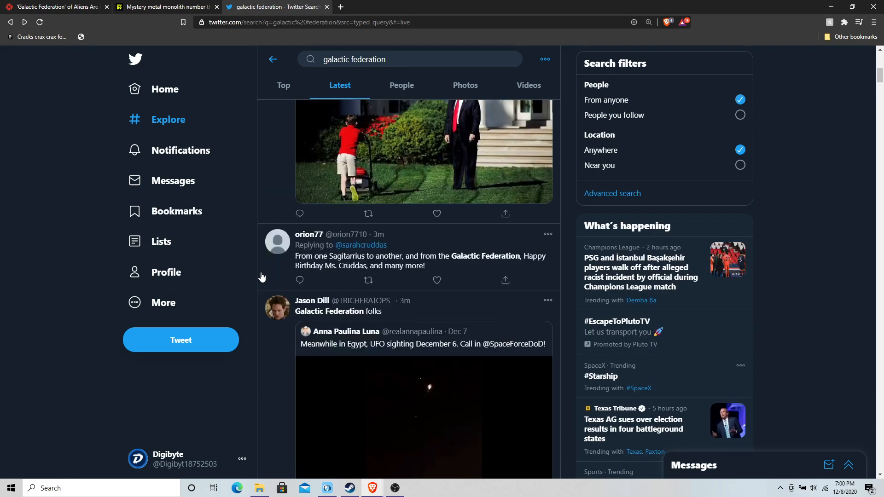
scroll("down", 3)
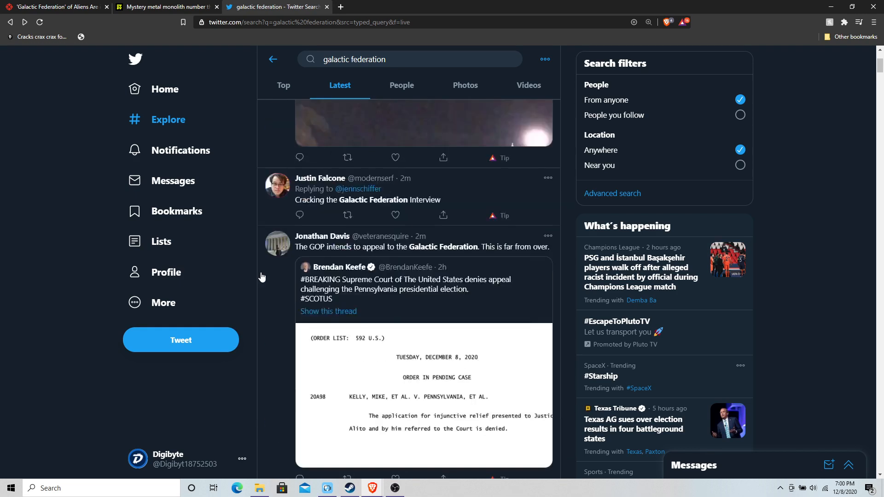
scroll("up", 3)
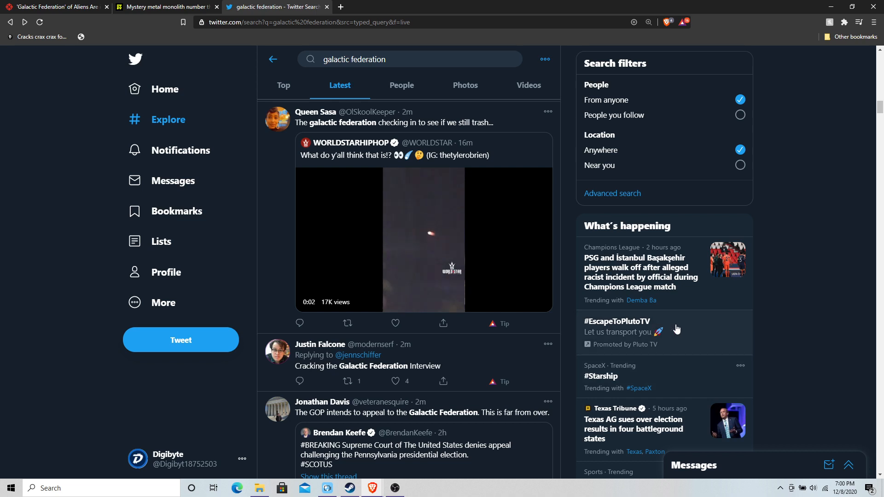
Scroll to the newest tweets, play the Amazon promo video, then return to the IGN article.
scroll("down", 3)
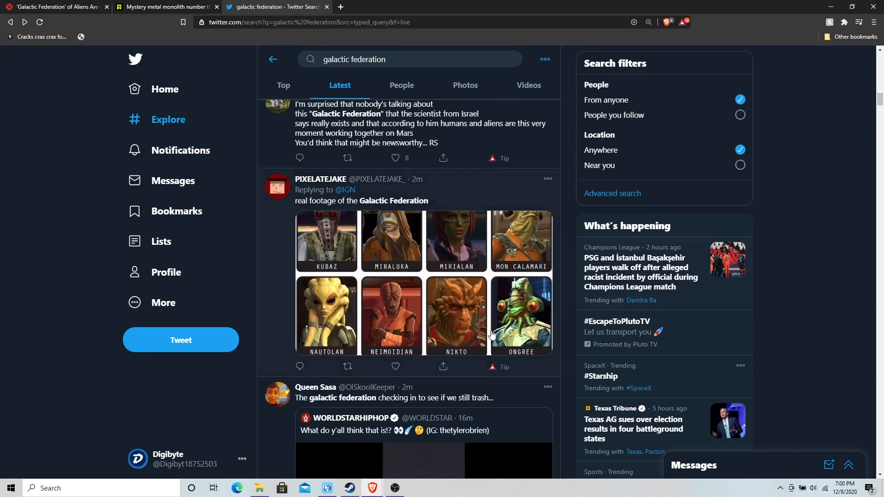
mouse_move(507, 270)
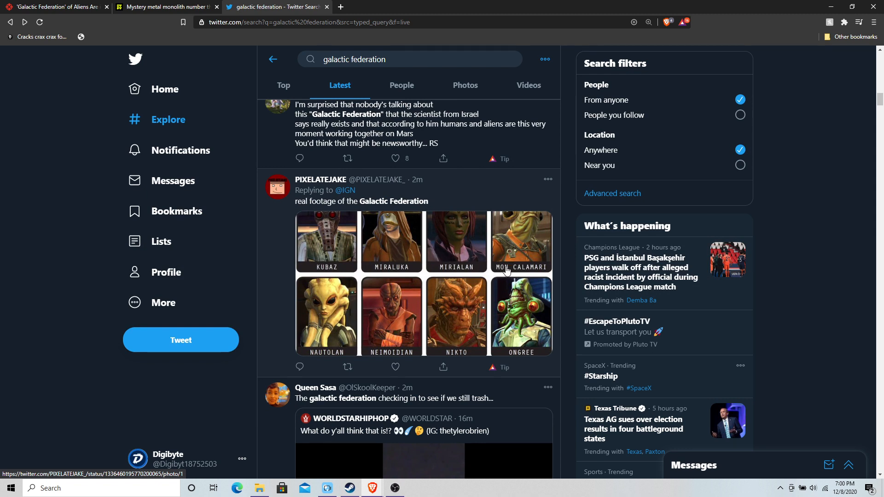
mouse_move(445, 290)
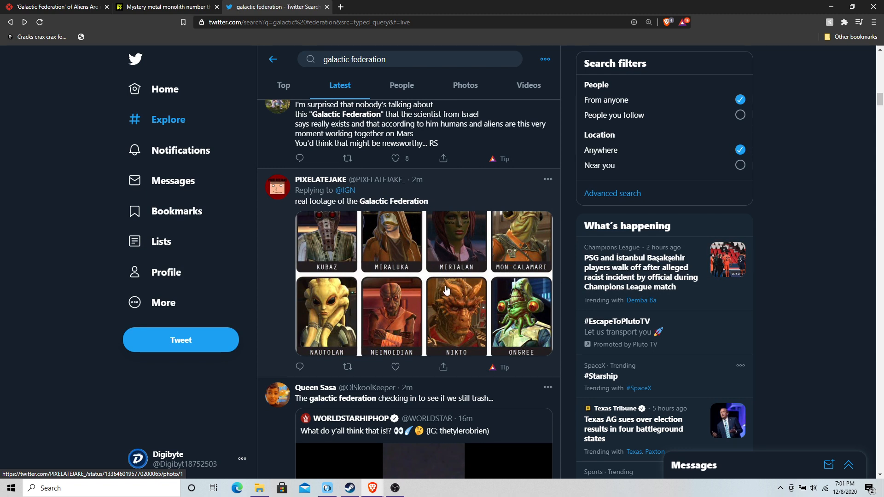
mouse_move(415, 281)
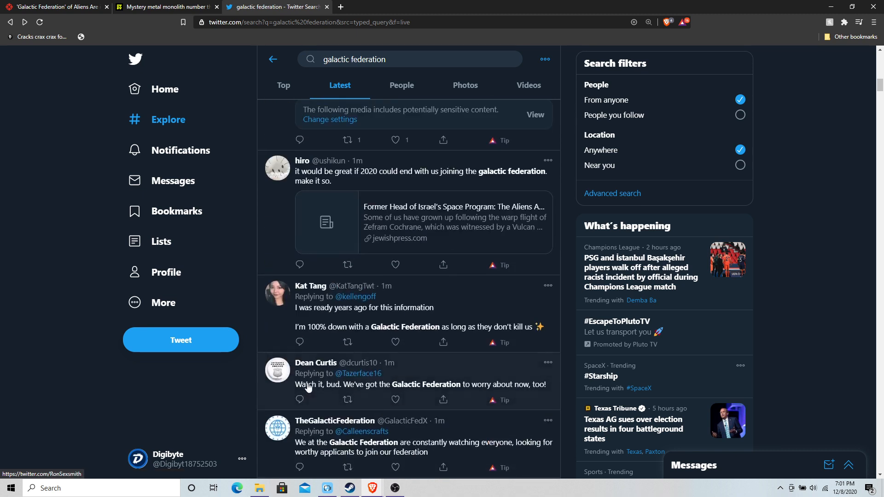
scroll("down", 3)
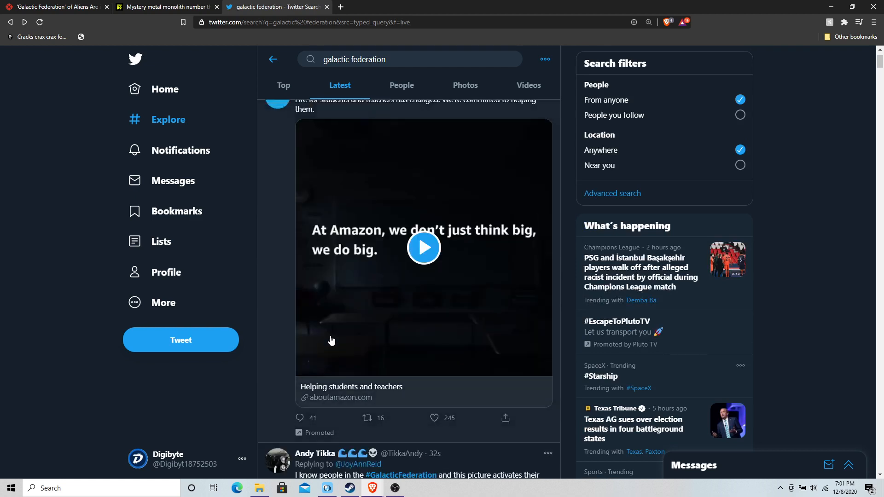
left_click(424, 248)
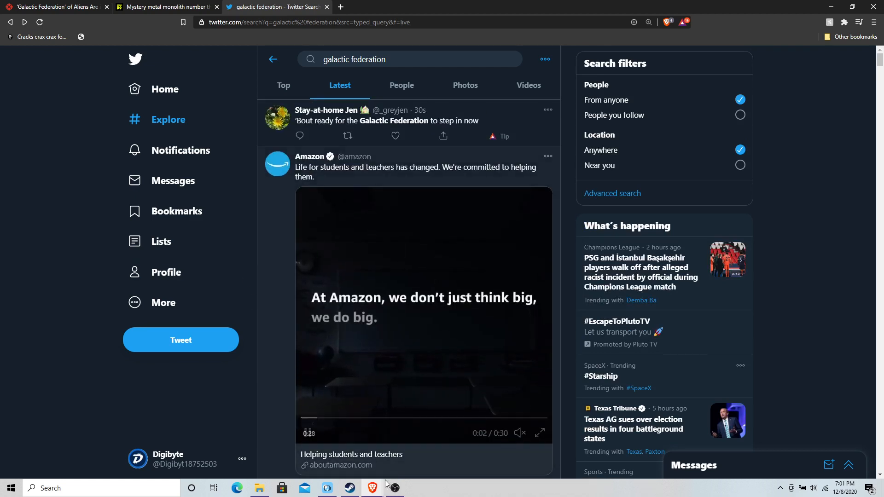
left_click(394, 488)
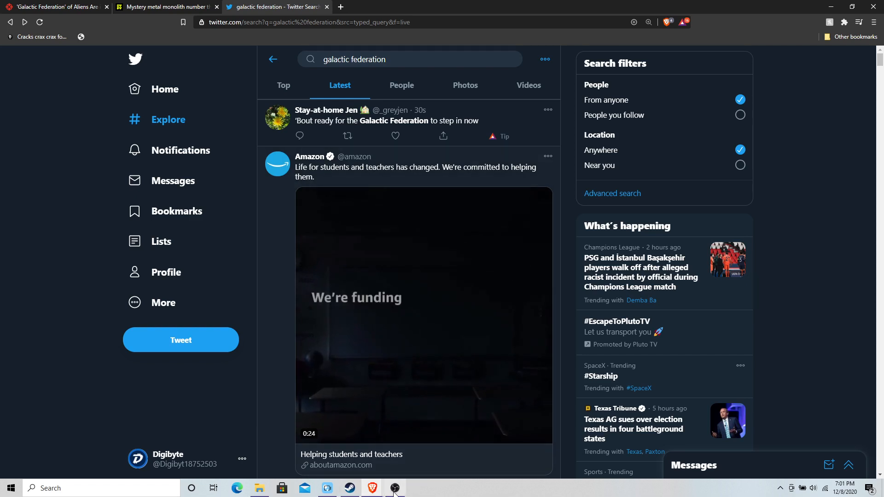
left_click(394, 488)
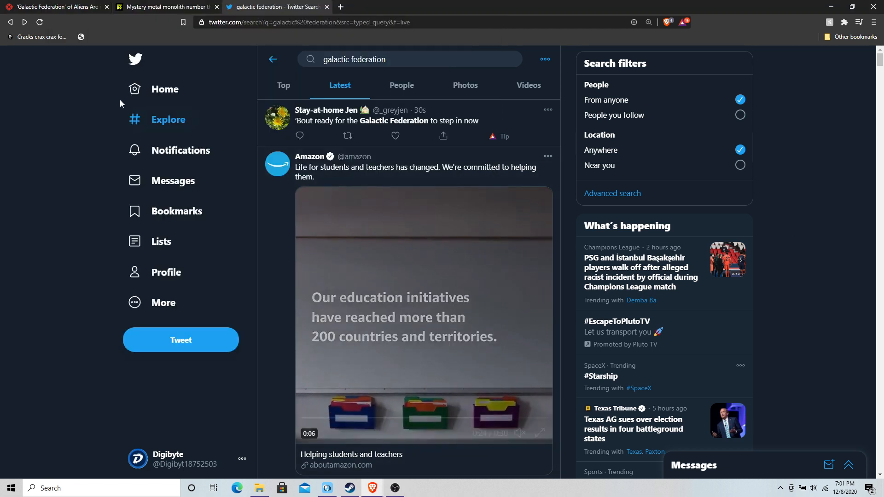
left_click(54, 7)
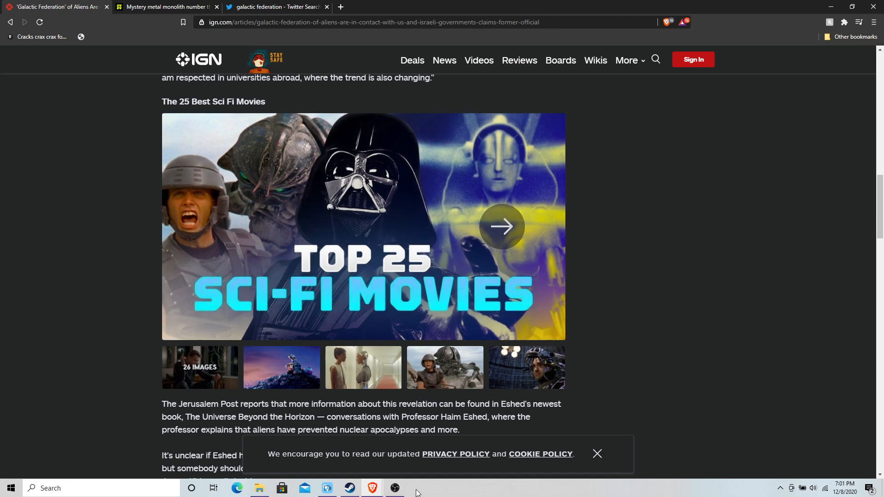
left_click(394, 488)
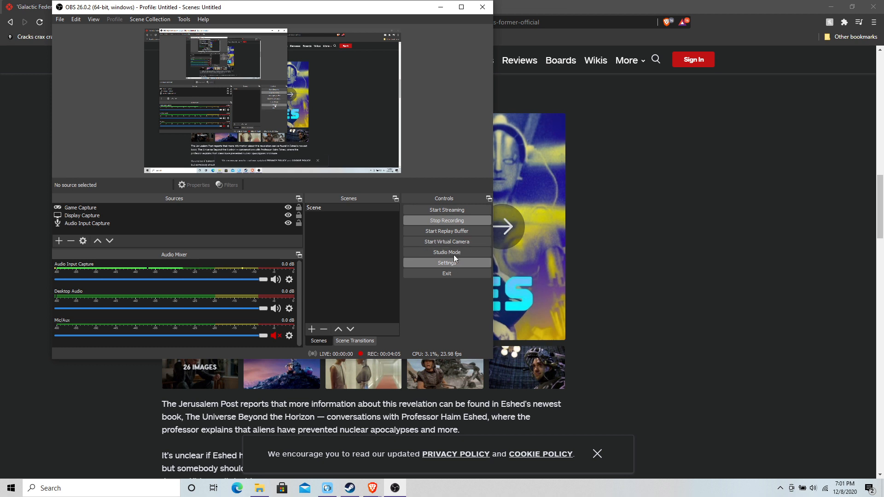
mouse_move(710, 304)
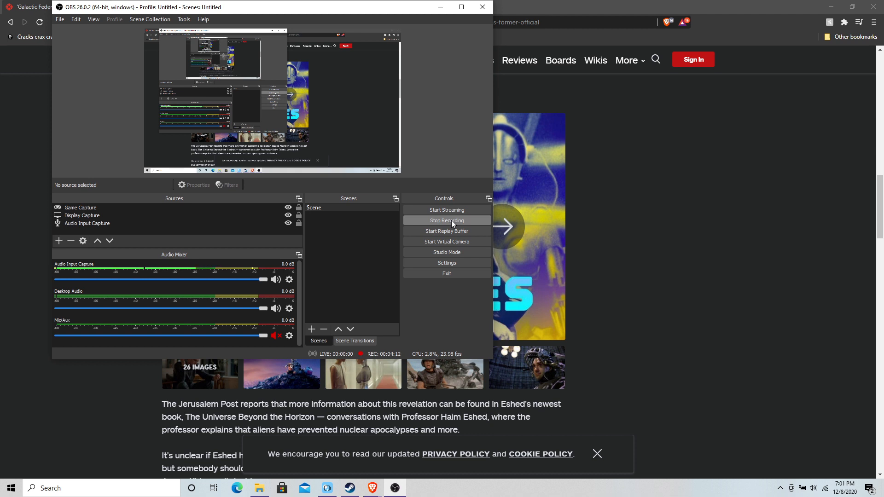
mouse_move(447, 223)
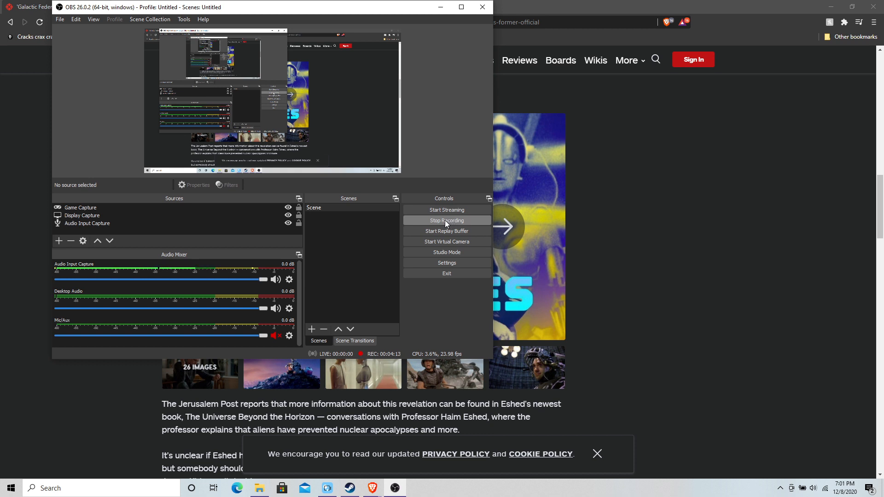